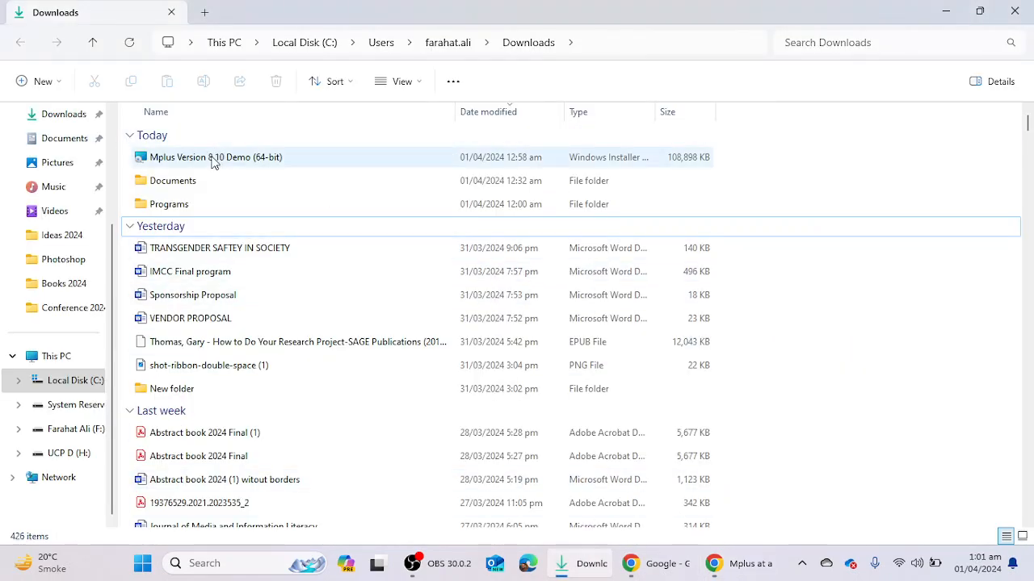
- Launch the Mplus 8.10 Demo (64-bit) installer from the Downloads folder
double_click(216, 157)
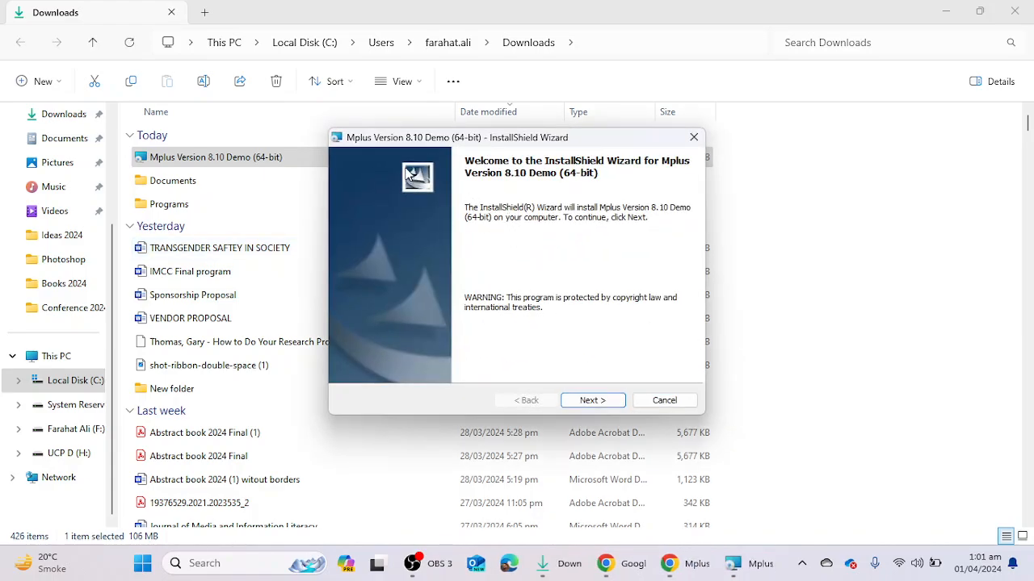
mouse_move(449, 147)
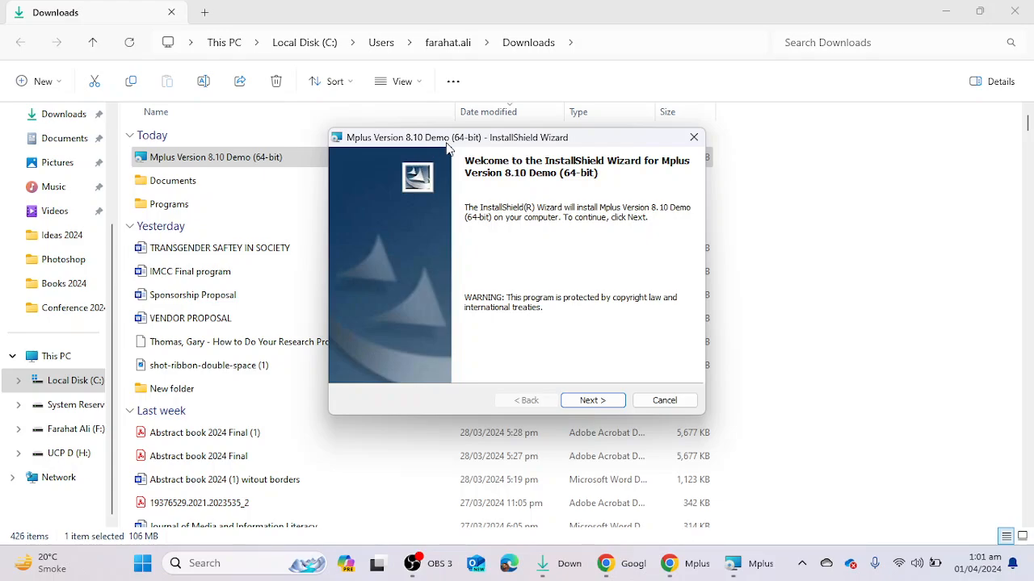
mouse_move(611, 200)
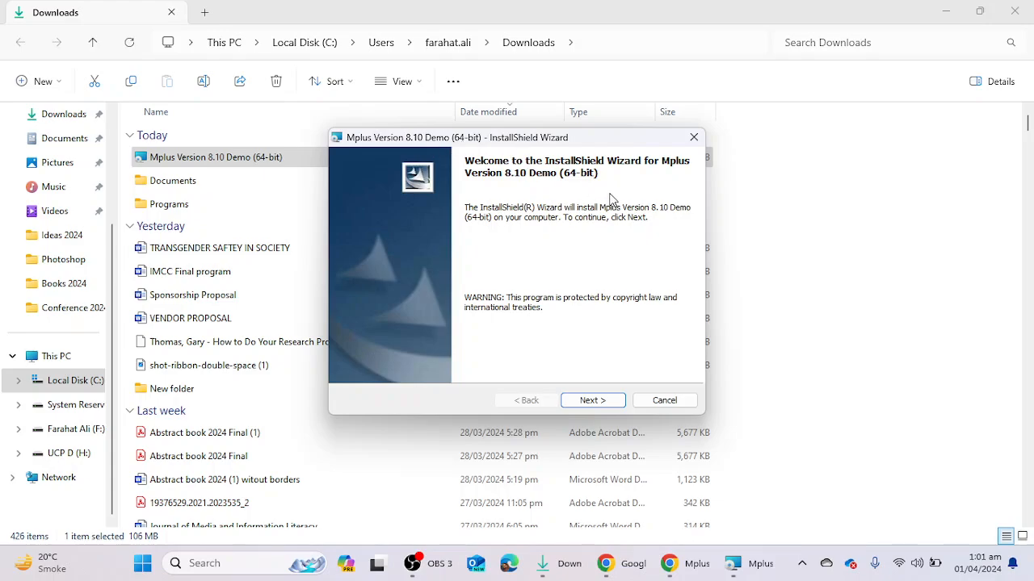
mouse_move(596, 390)
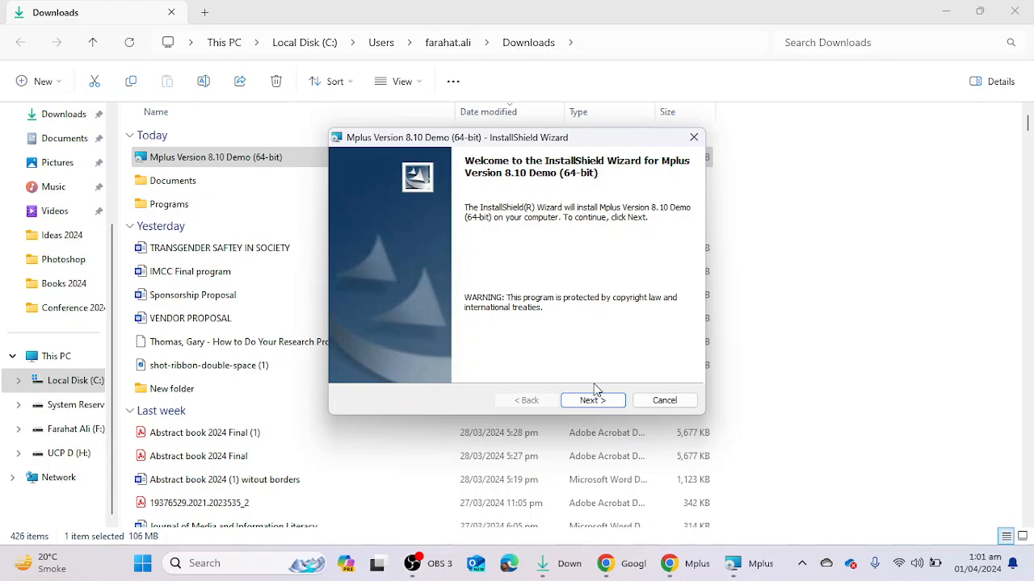
- Run the Typical install into the default C:\Program Files\Mplus Demo folder until setup completes
click(591, 401)
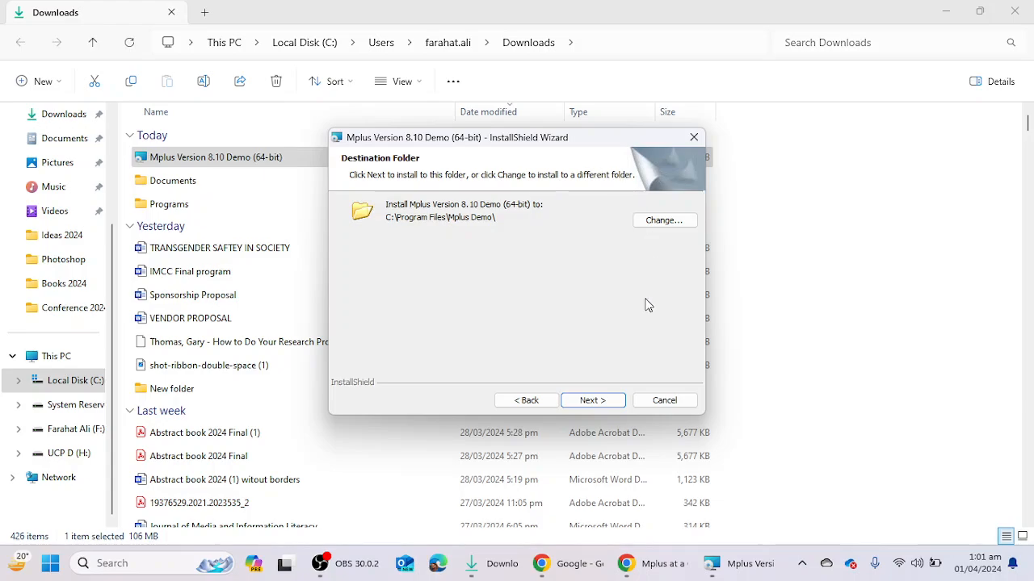
click(593, 400)
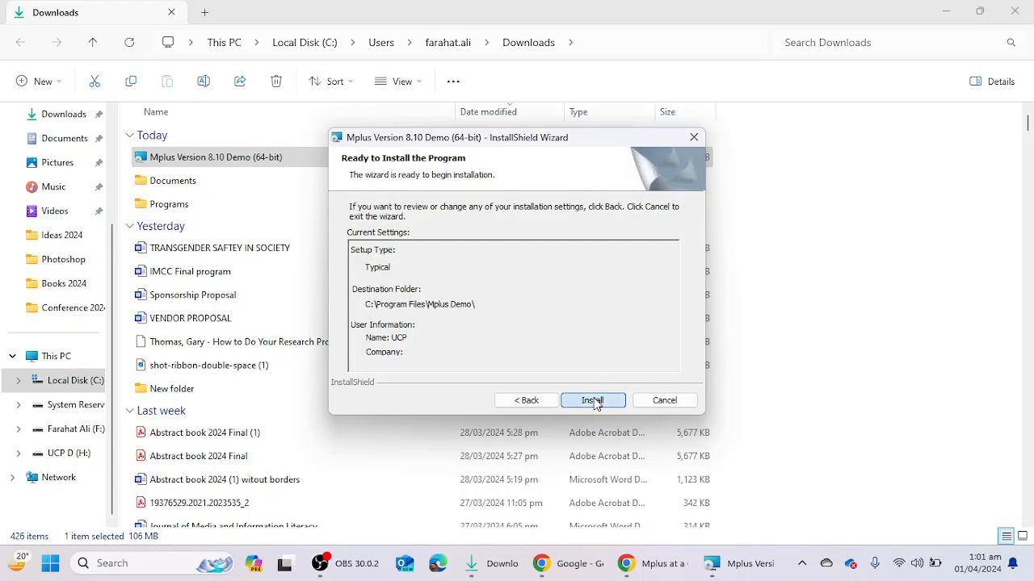
click(591, 401)
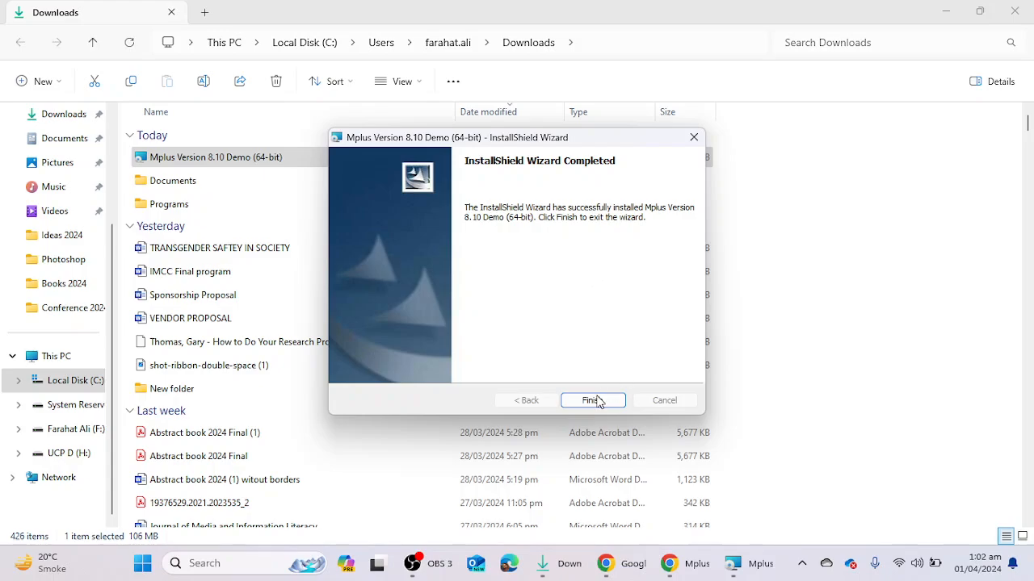
- Finish the completed wizard so the system restart prompt appears
click(591, 401)
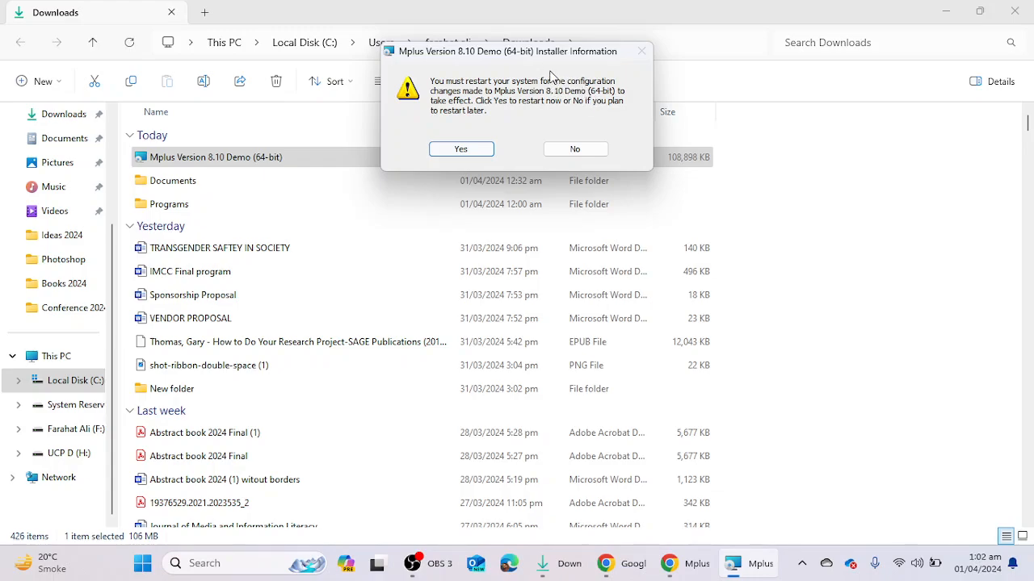
mouse_move(596, 95)
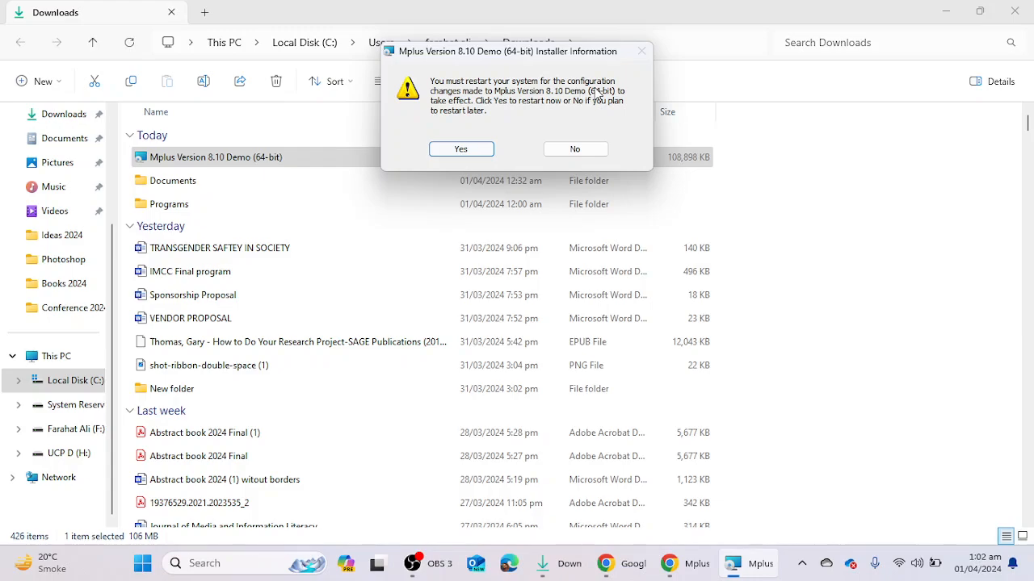
mouse_move(598, 84)
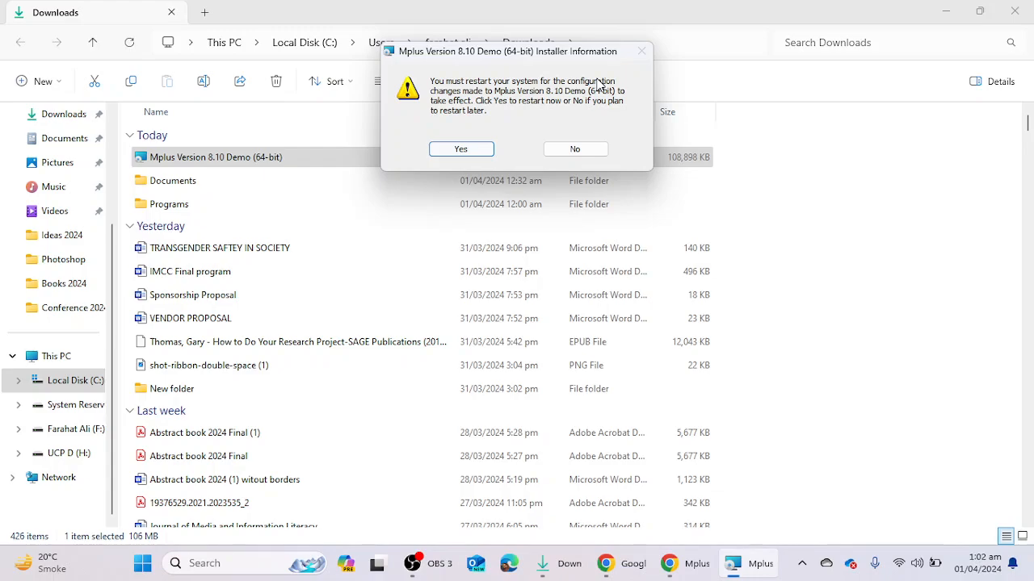
mouse_move(600, 84)
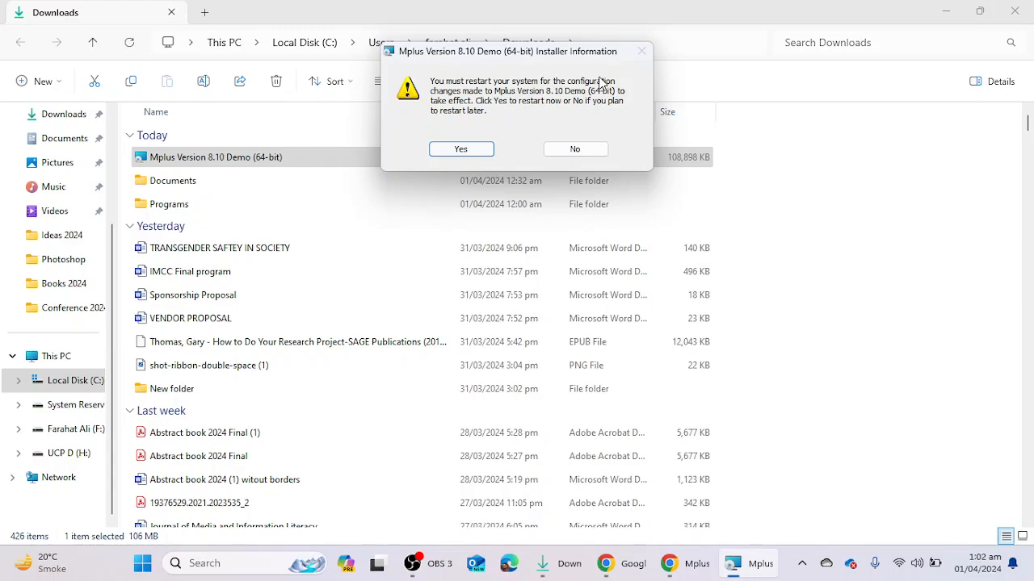
mouse_move(612, 84)
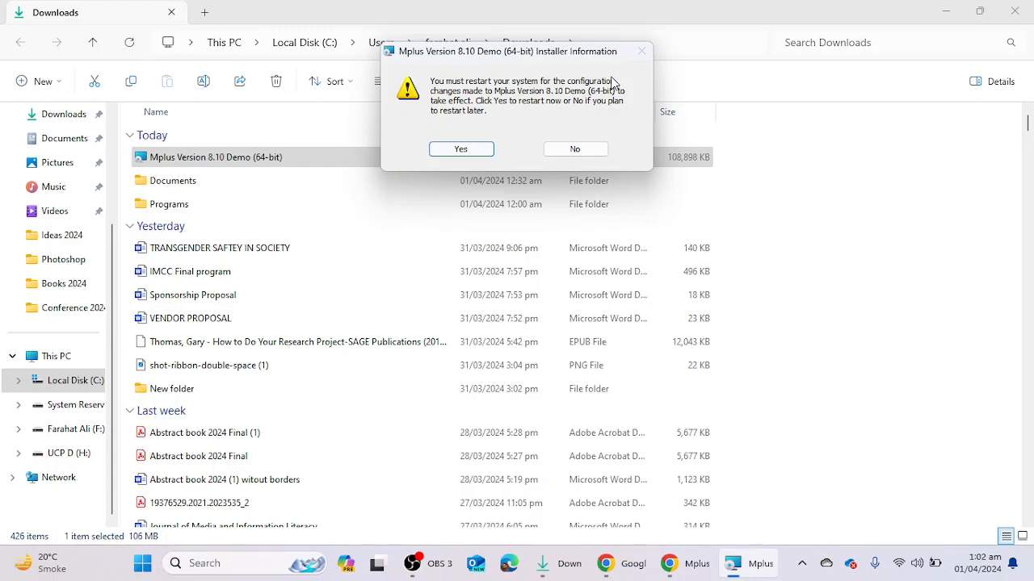